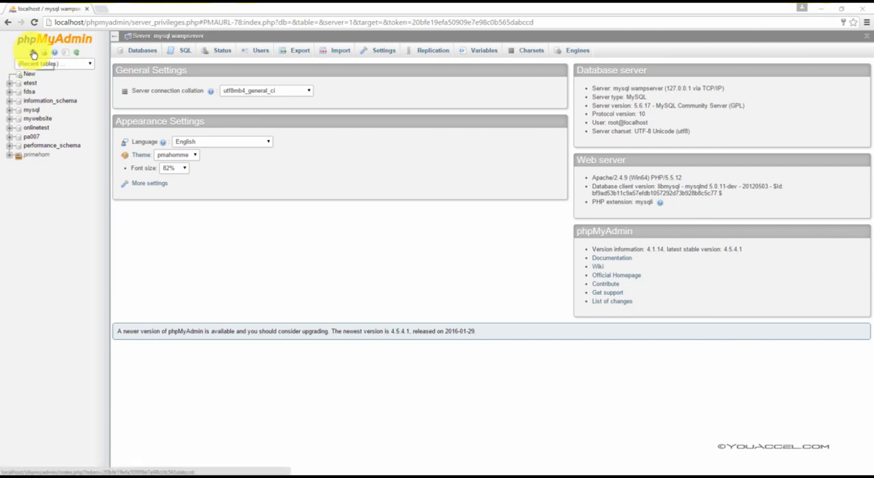
pyautogui.moveTo(223, 49)
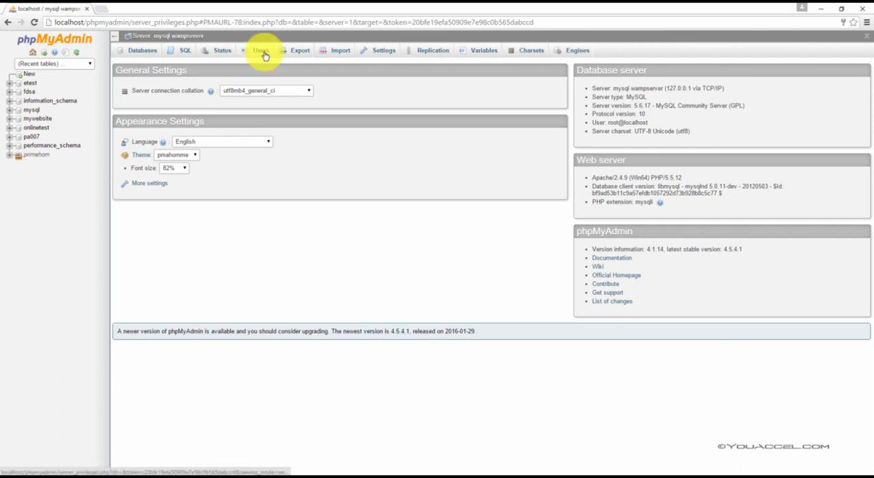
# - Open the Users tab to list the server's existing accounts and privileges
pyautogui.click(260, 50)
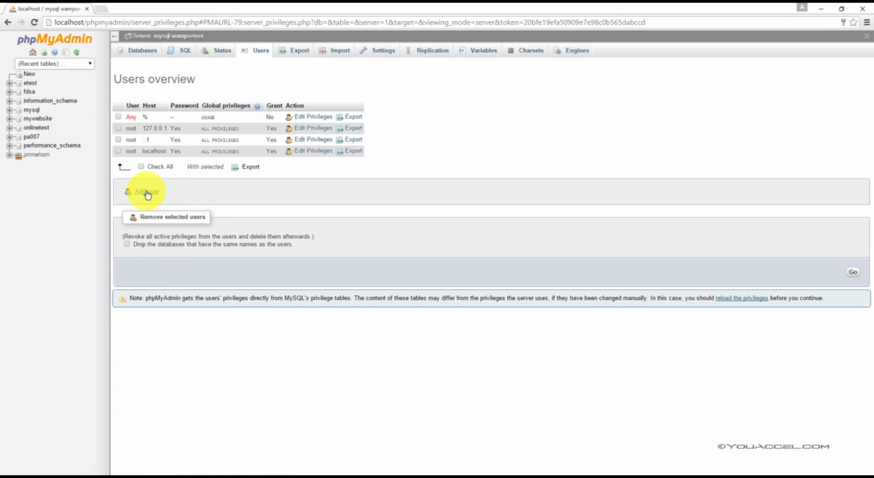
# - Open the Add user form from below the Users overview table
pyautogui.click(145, 192)
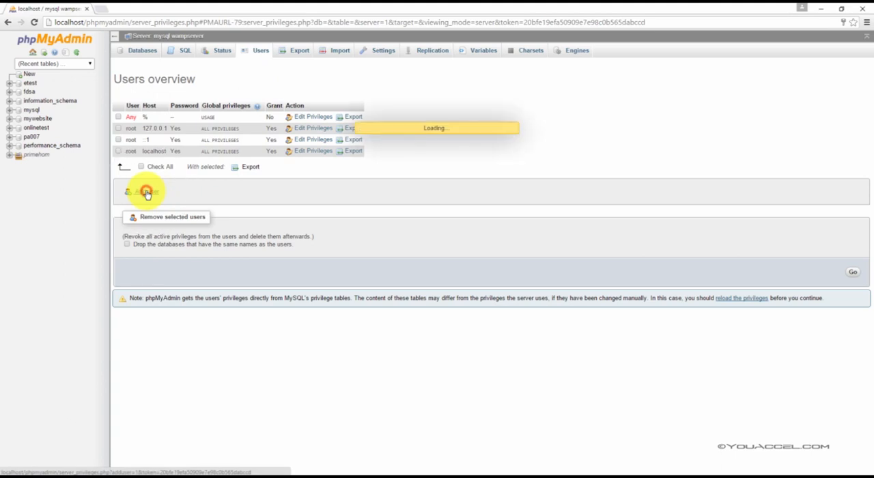
pyautogui.click(146, 191)
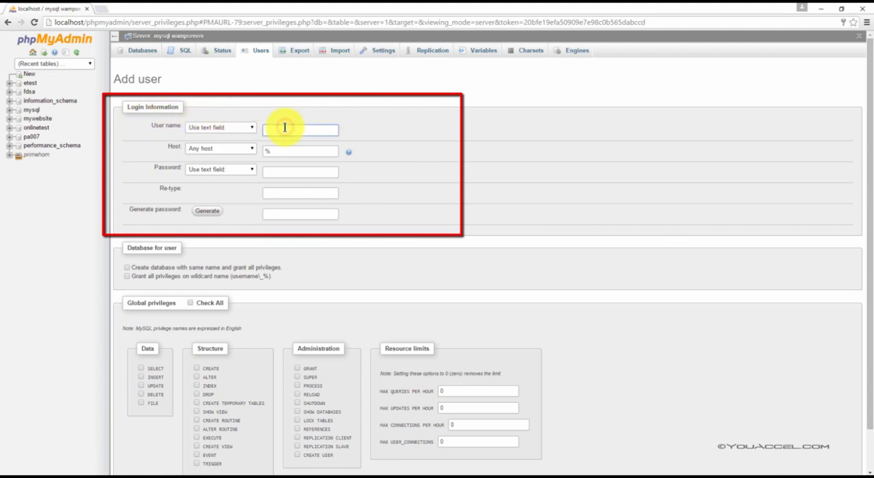
# - Enter 'john' as the user name, keeping host as any host
pyautogui.write('john')
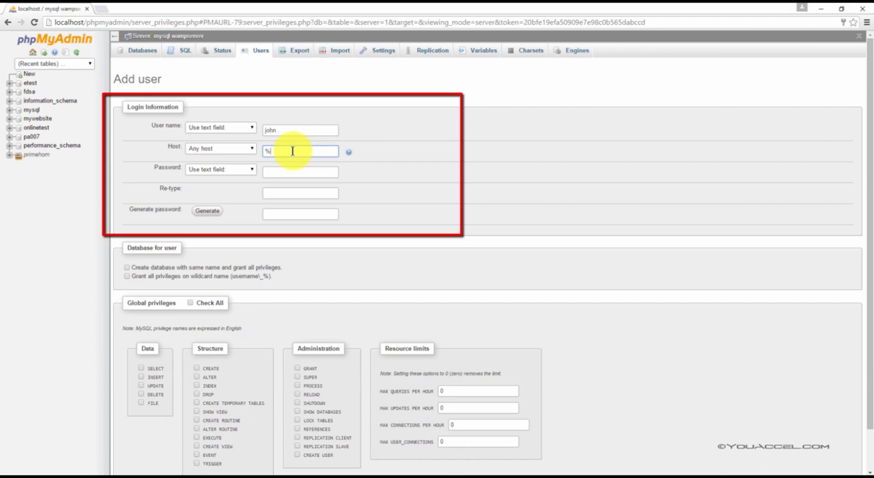
pyautogui.click(301, 151)
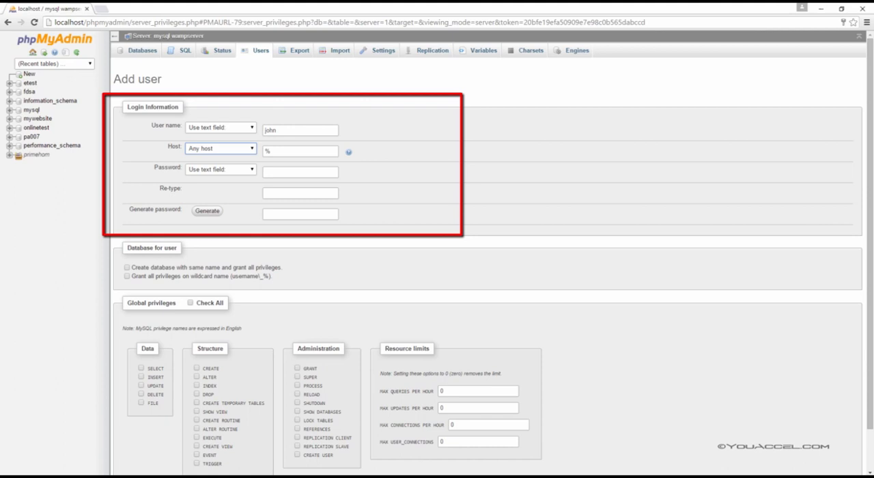
pyautogui.click(220, 148)
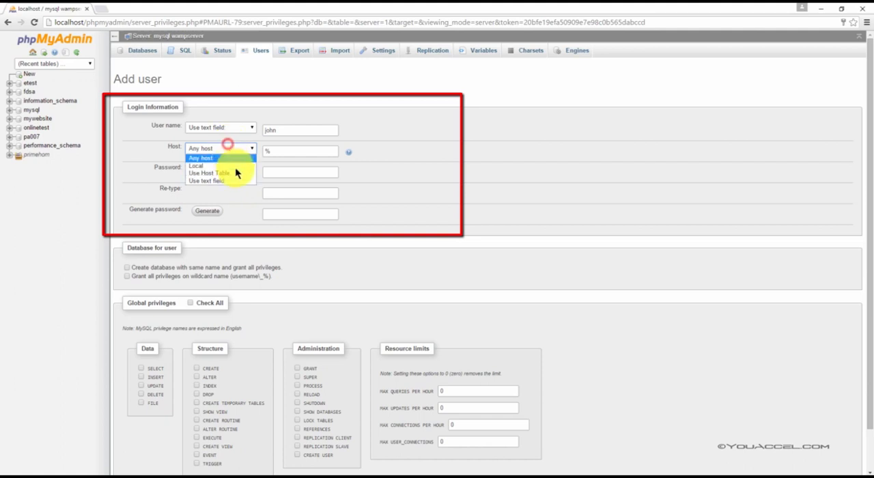
pyautogui.click(207, 181)
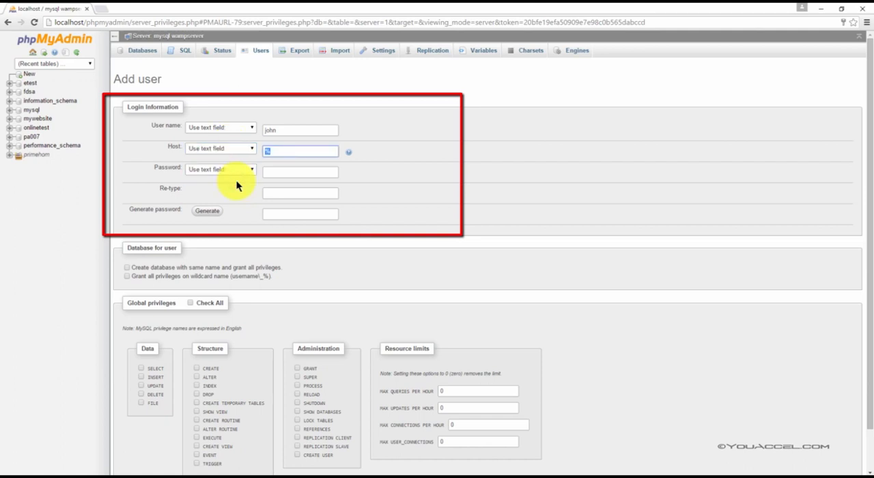
pyautogui.click(220, 147)
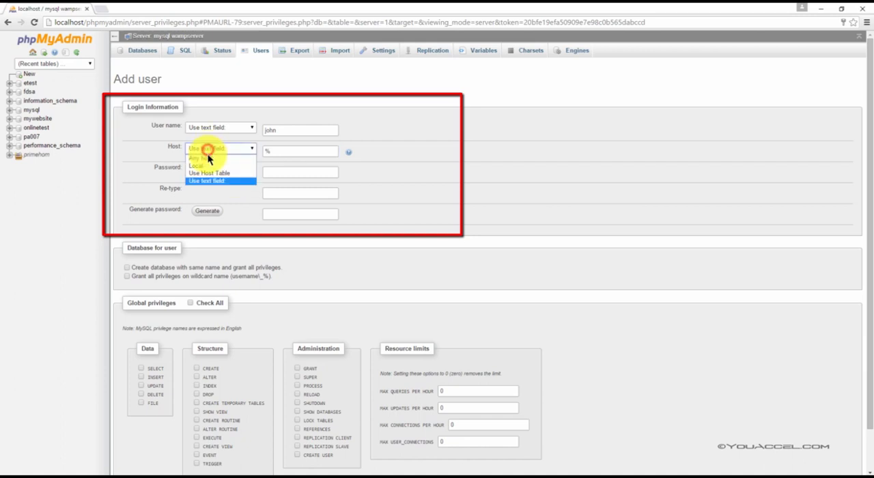
pyautogui.click(208, 158)
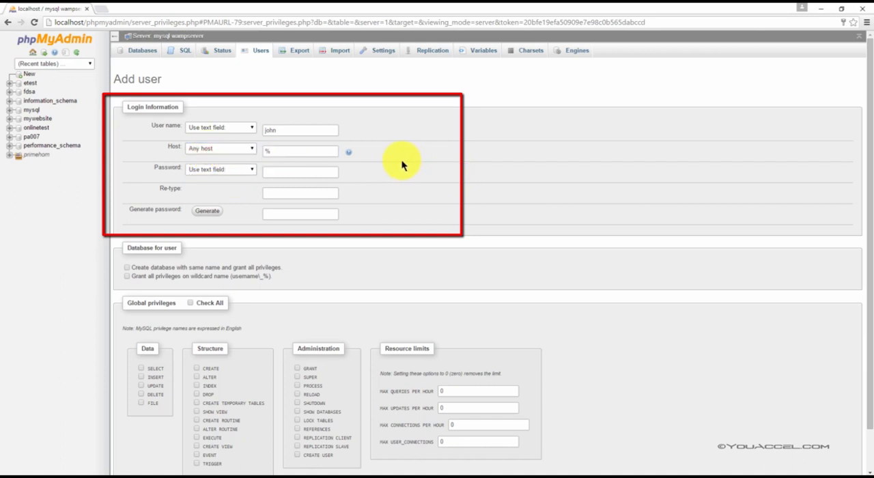
pyautogui.moveTo(372, 163)
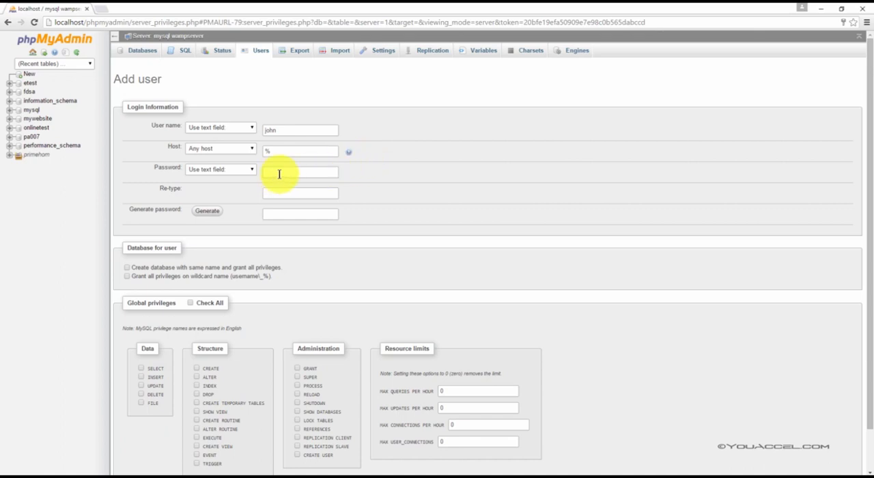
# - Enter john's password and retype it, discarding a generated one
pyautogui.click(299, 172)
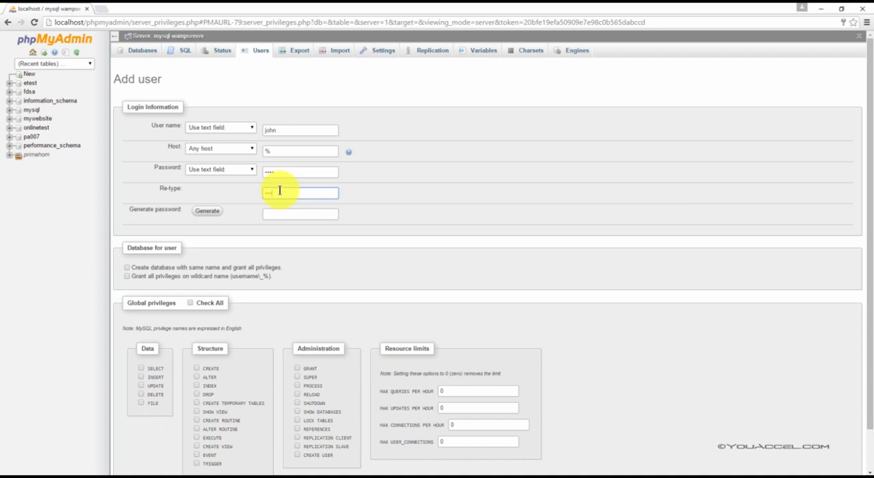
pyautogui.write('••••')
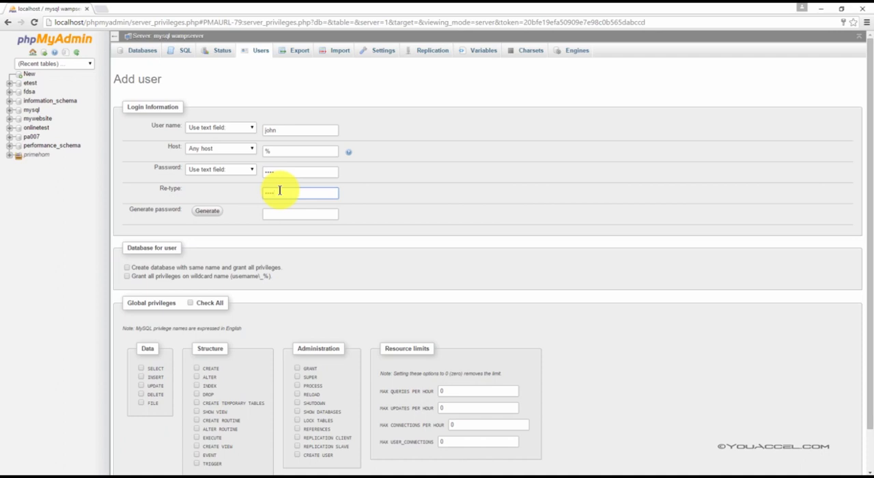
pyautogui.click(207, 211)
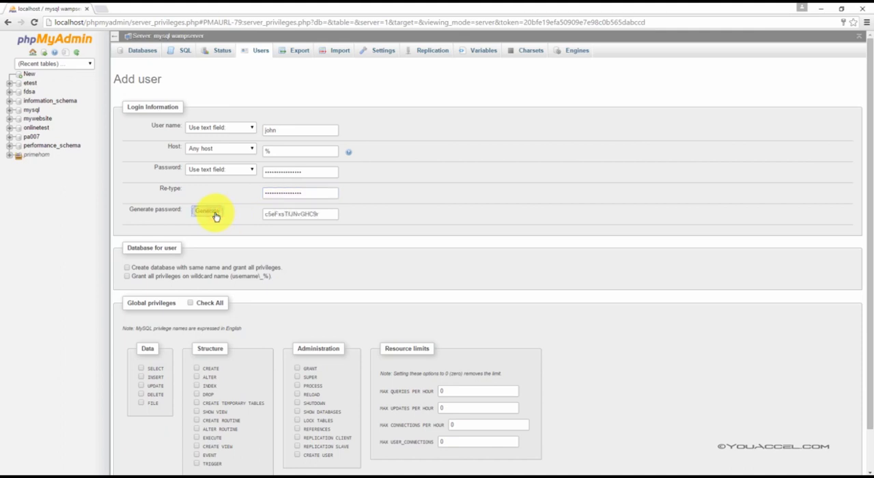
pyautogui.click(300, 213)
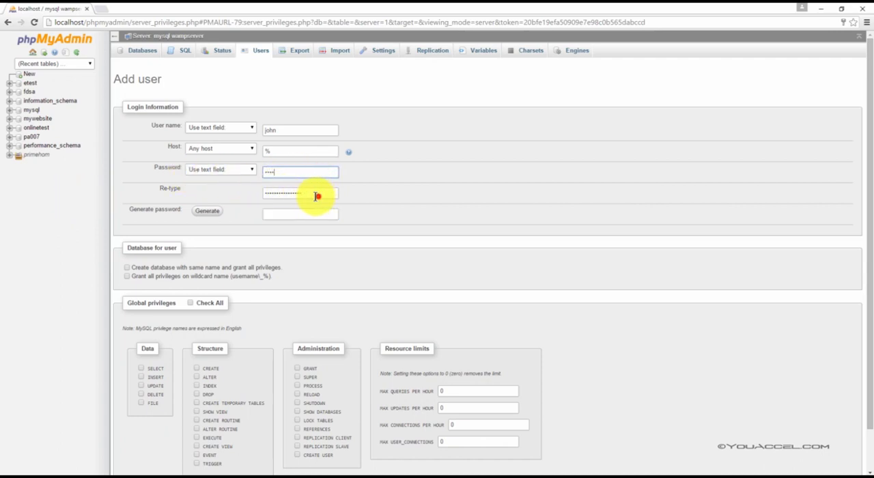
pyautogui.click(301, 192)
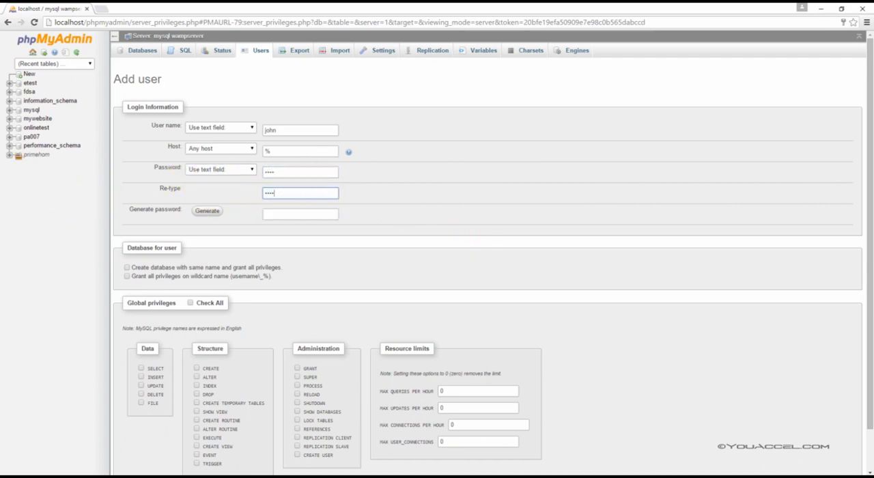
pyautogui.scroll(-3)
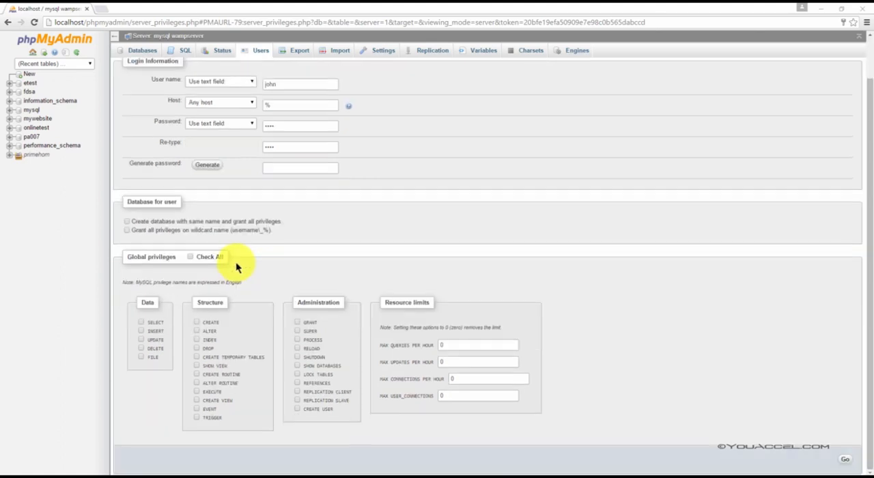
pyautogui.moveTo(199, 208)
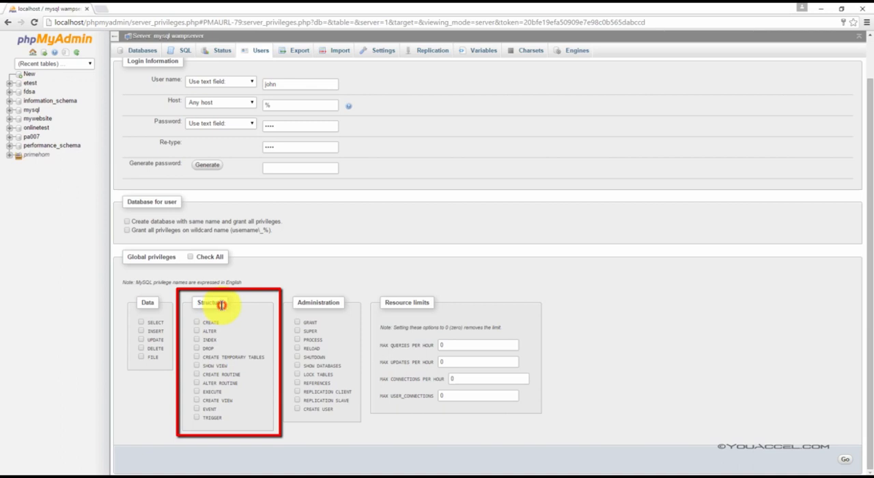
pyautogui.moveTo(222, 305)
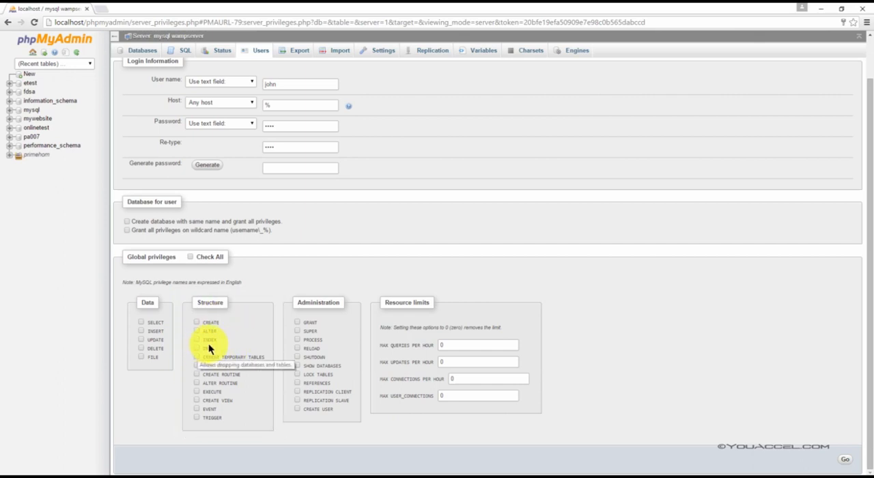
pyautogui.click(197, 348)
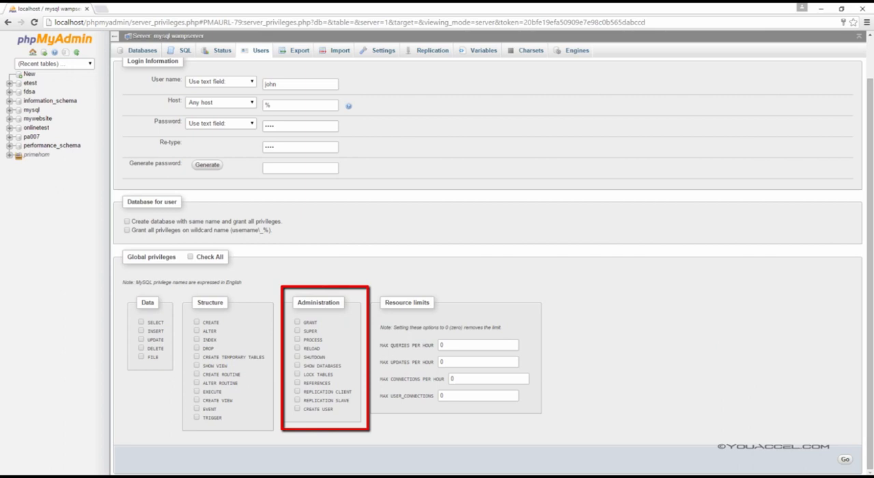
pyautogui.moveTo(839, 360)
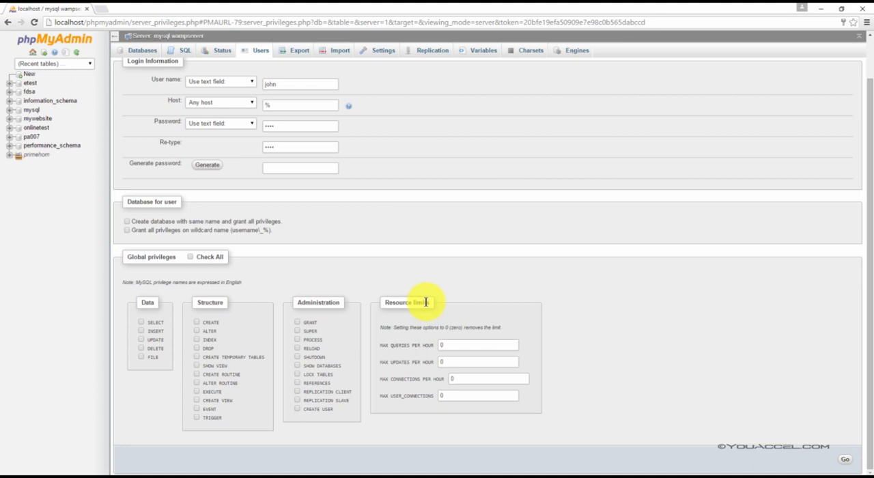
pyautogui.moveTo(425, 301)
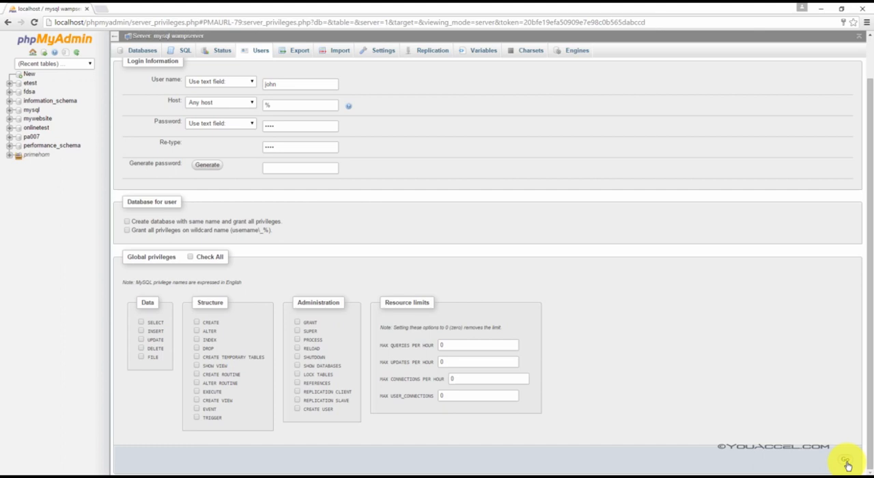
# - Submit the form to create john@% with usage-only privileges
pyautogui.click(846, 464)
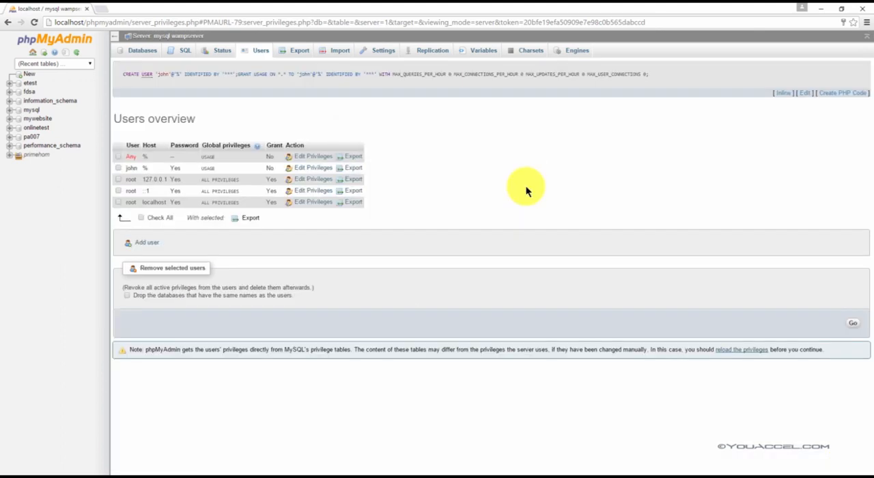